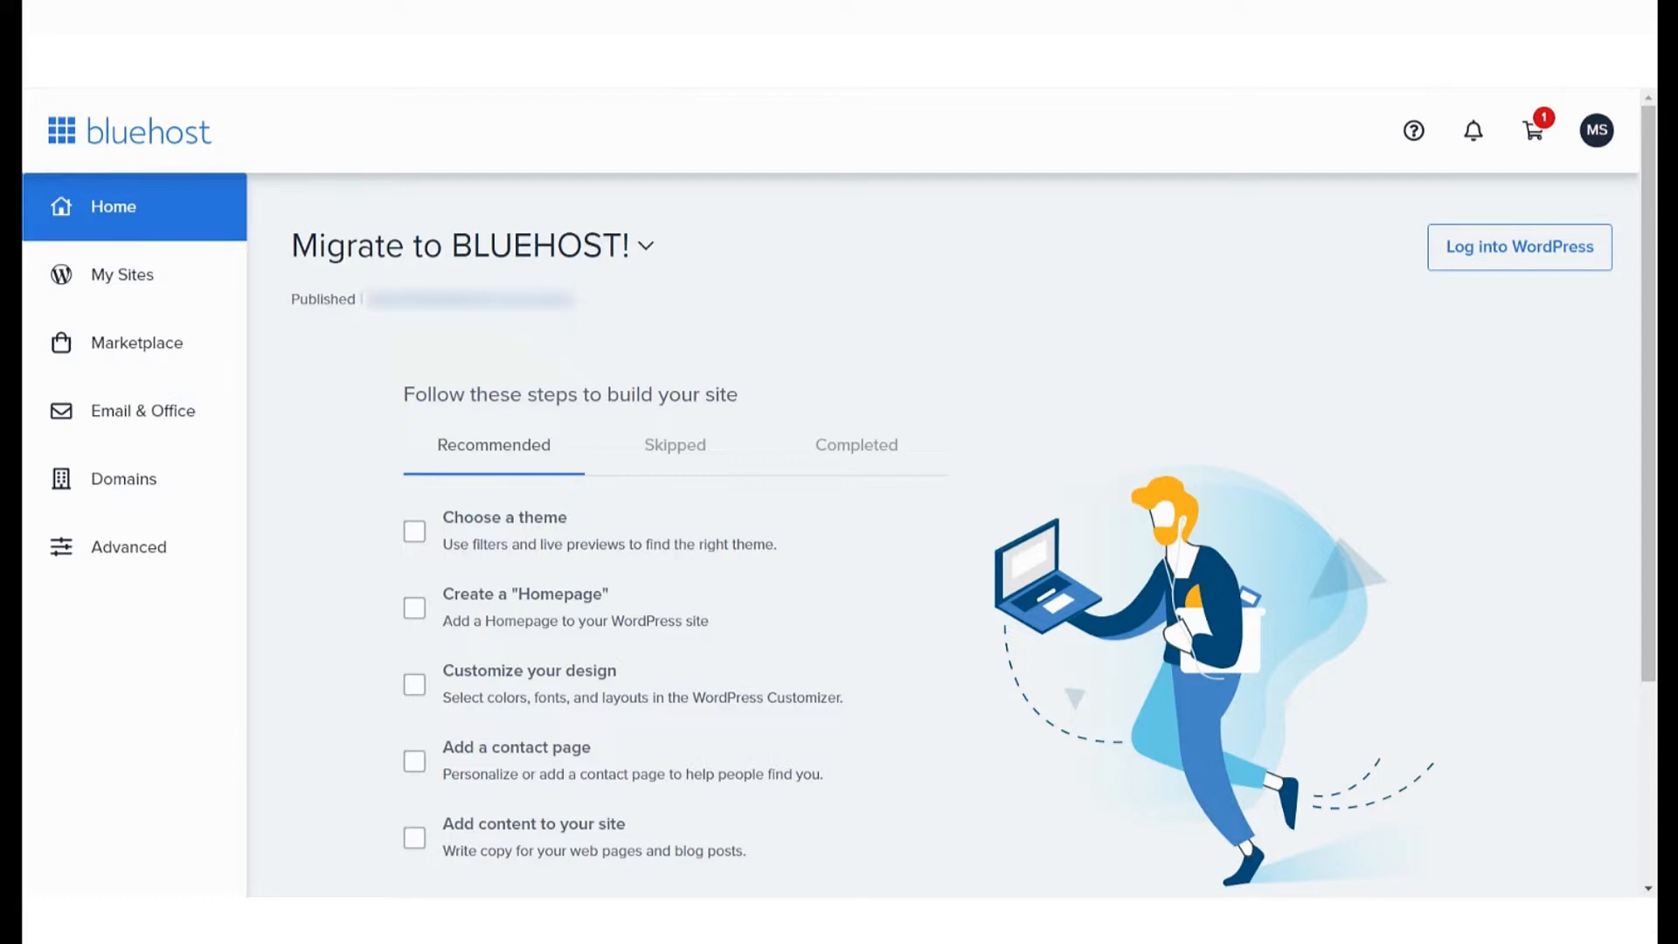
{"action": "mouse_move", "coordinate": [287, 290]}
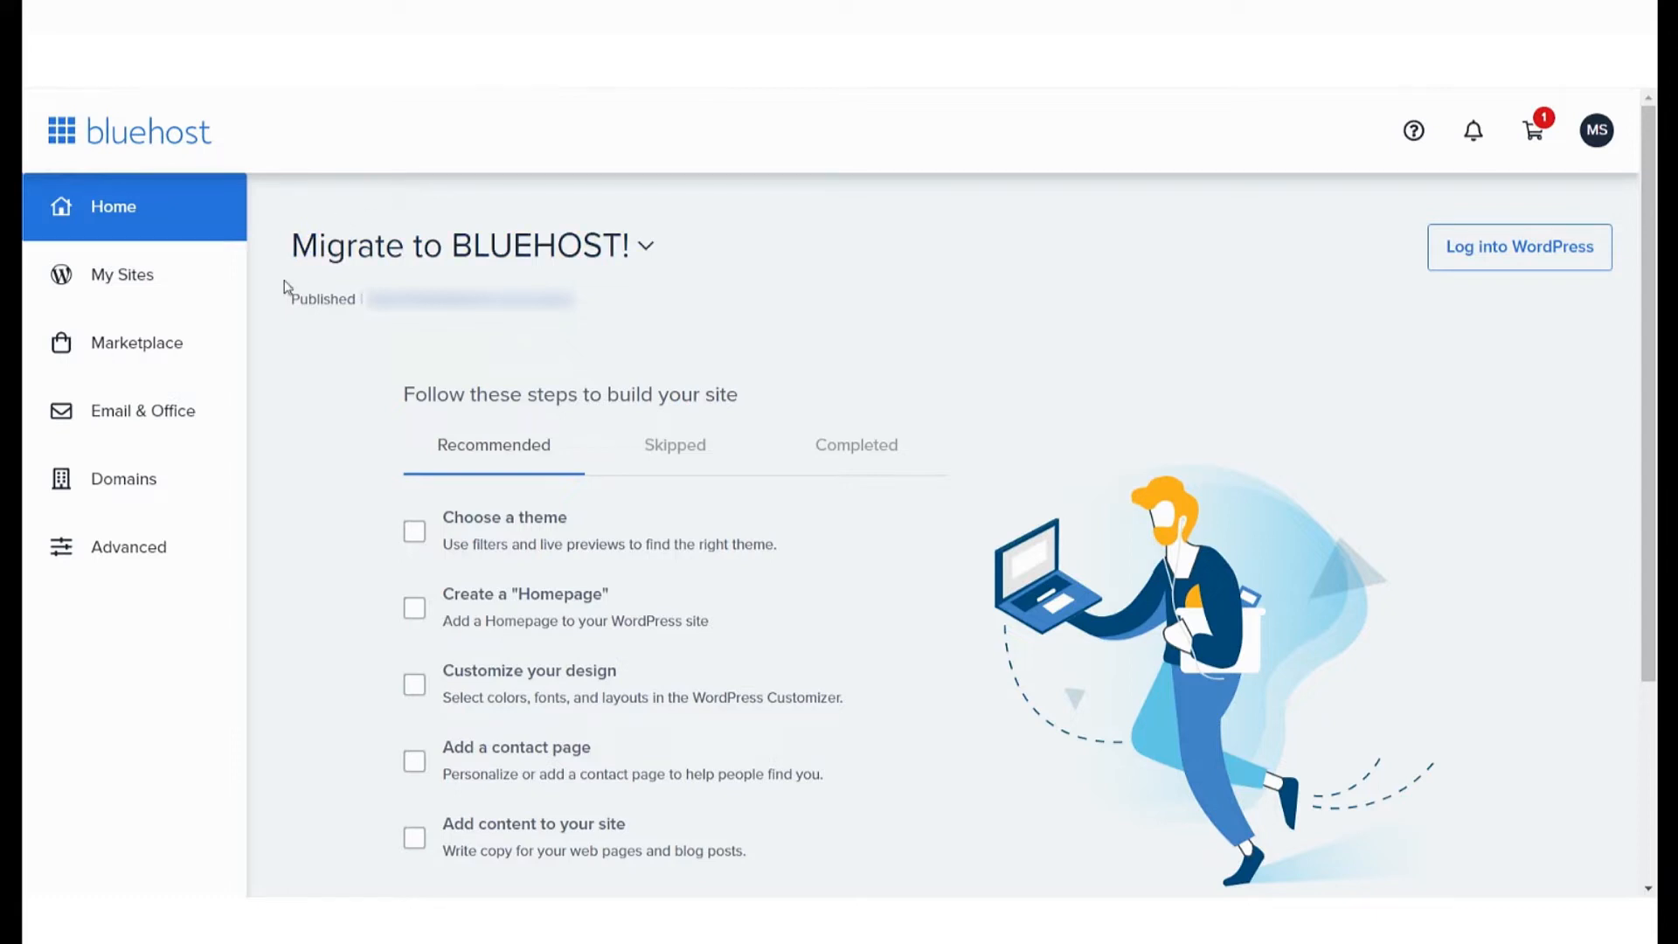
{"action": "mouse_move", "coordinate": [278, 332]}
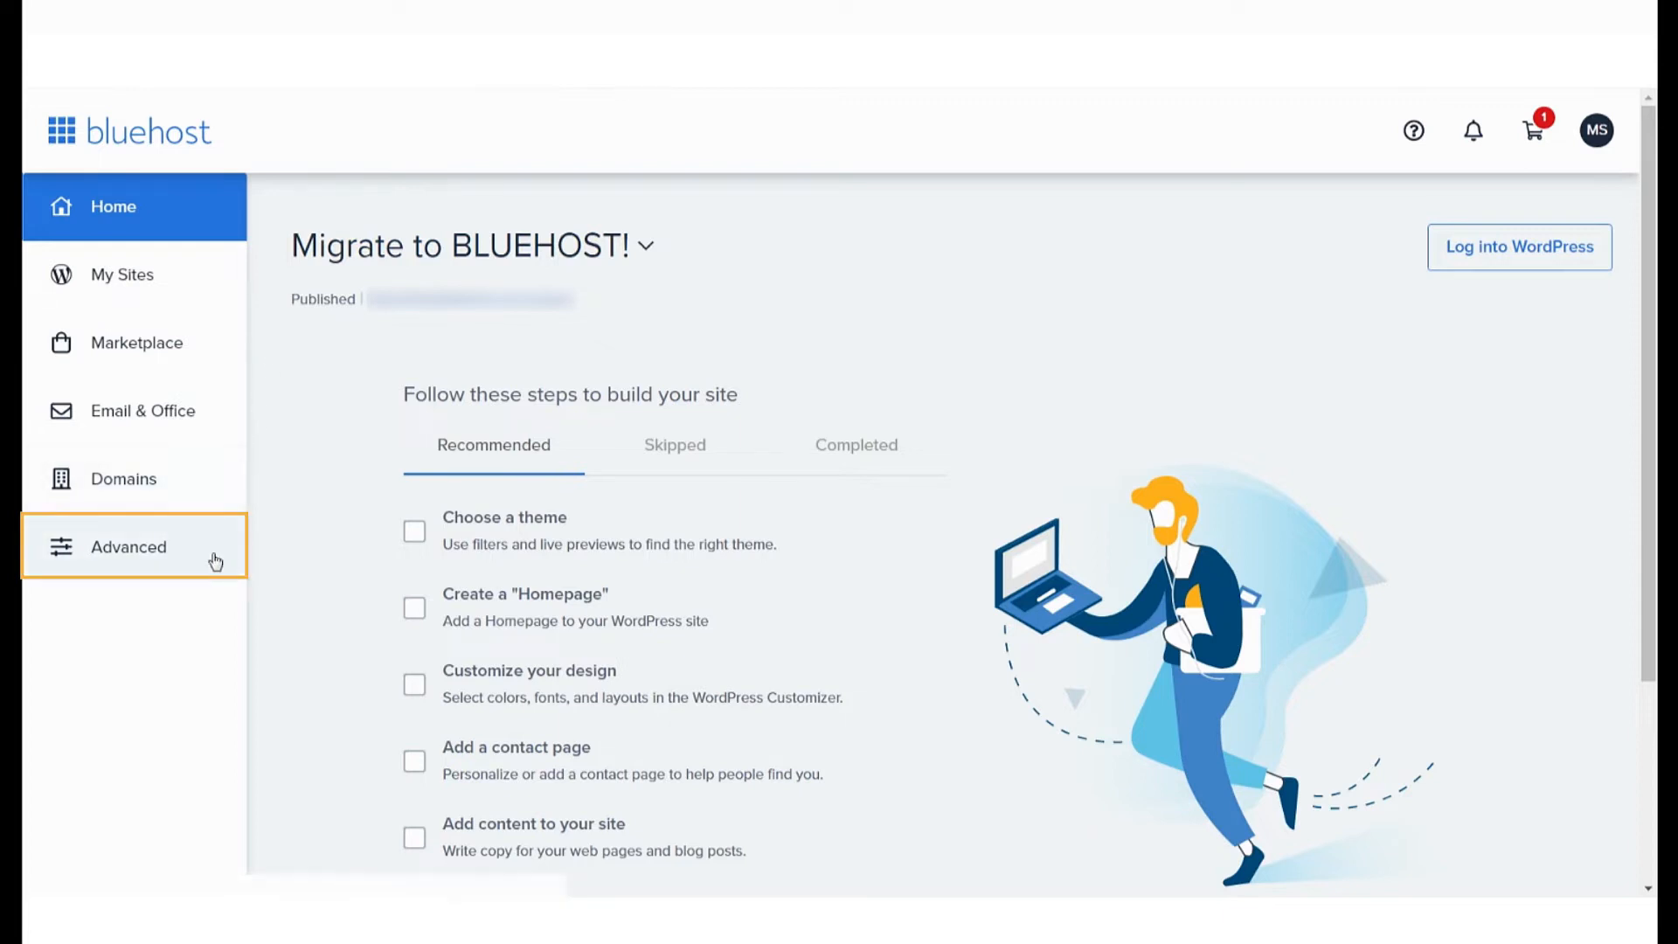
Reach the cPanel IP Blocker via Advanced and a search for 'ip', with an IP address entered
{"action": "left_click", "coordinate": [127, 547]}
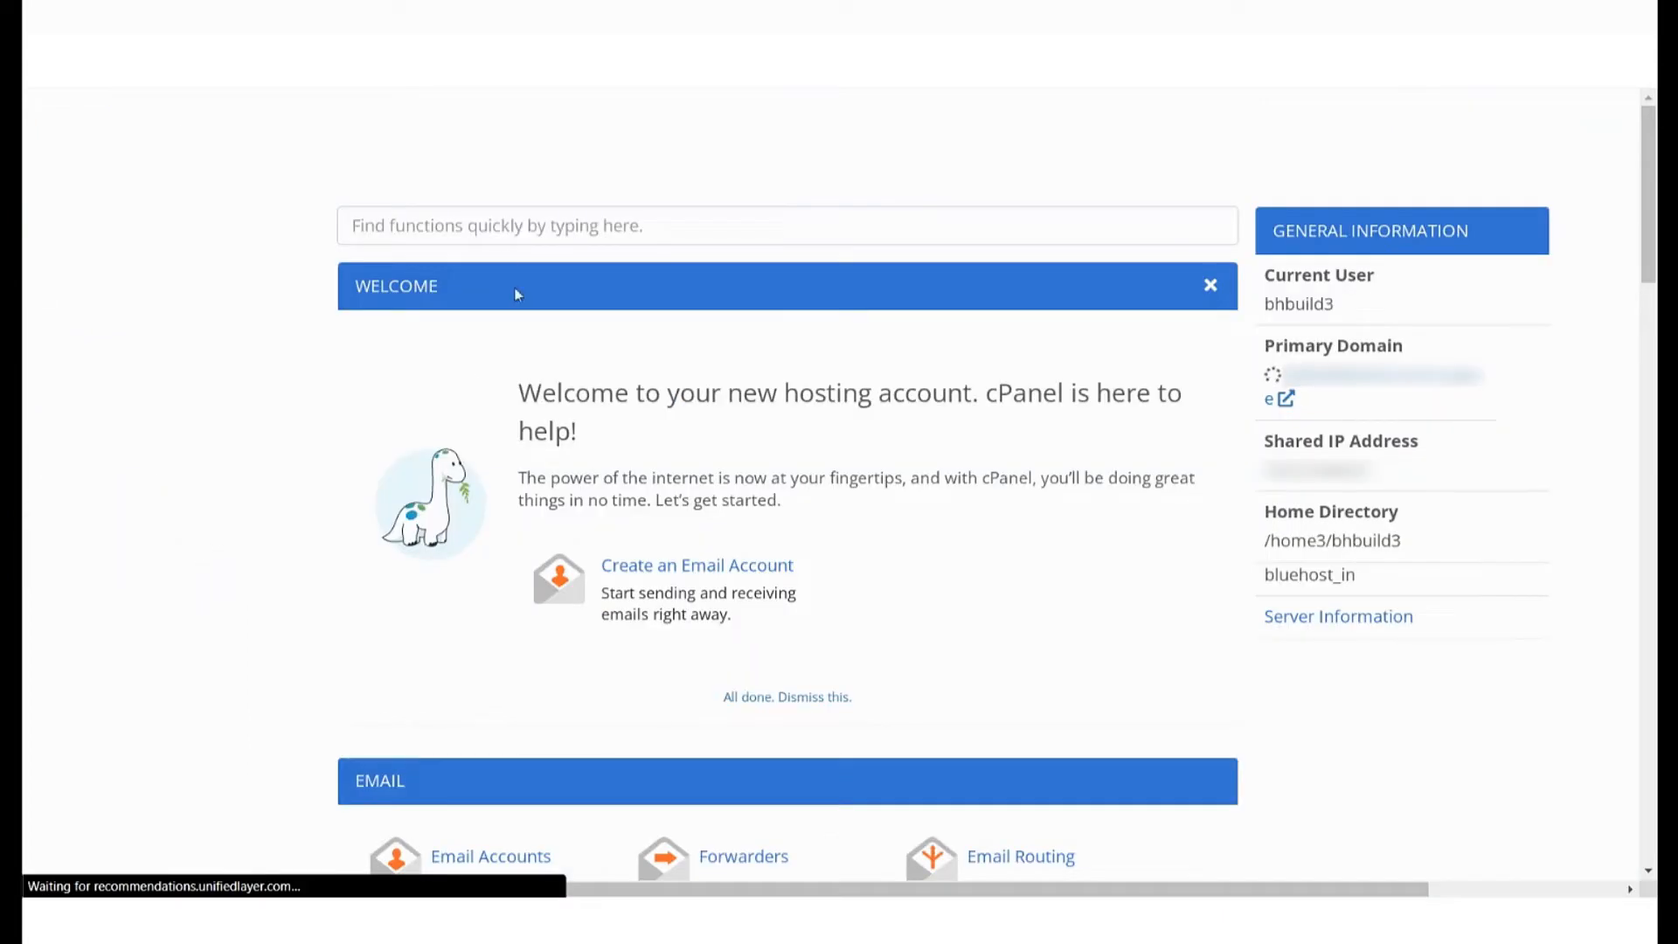
{"action": "type", "text": "ip"}
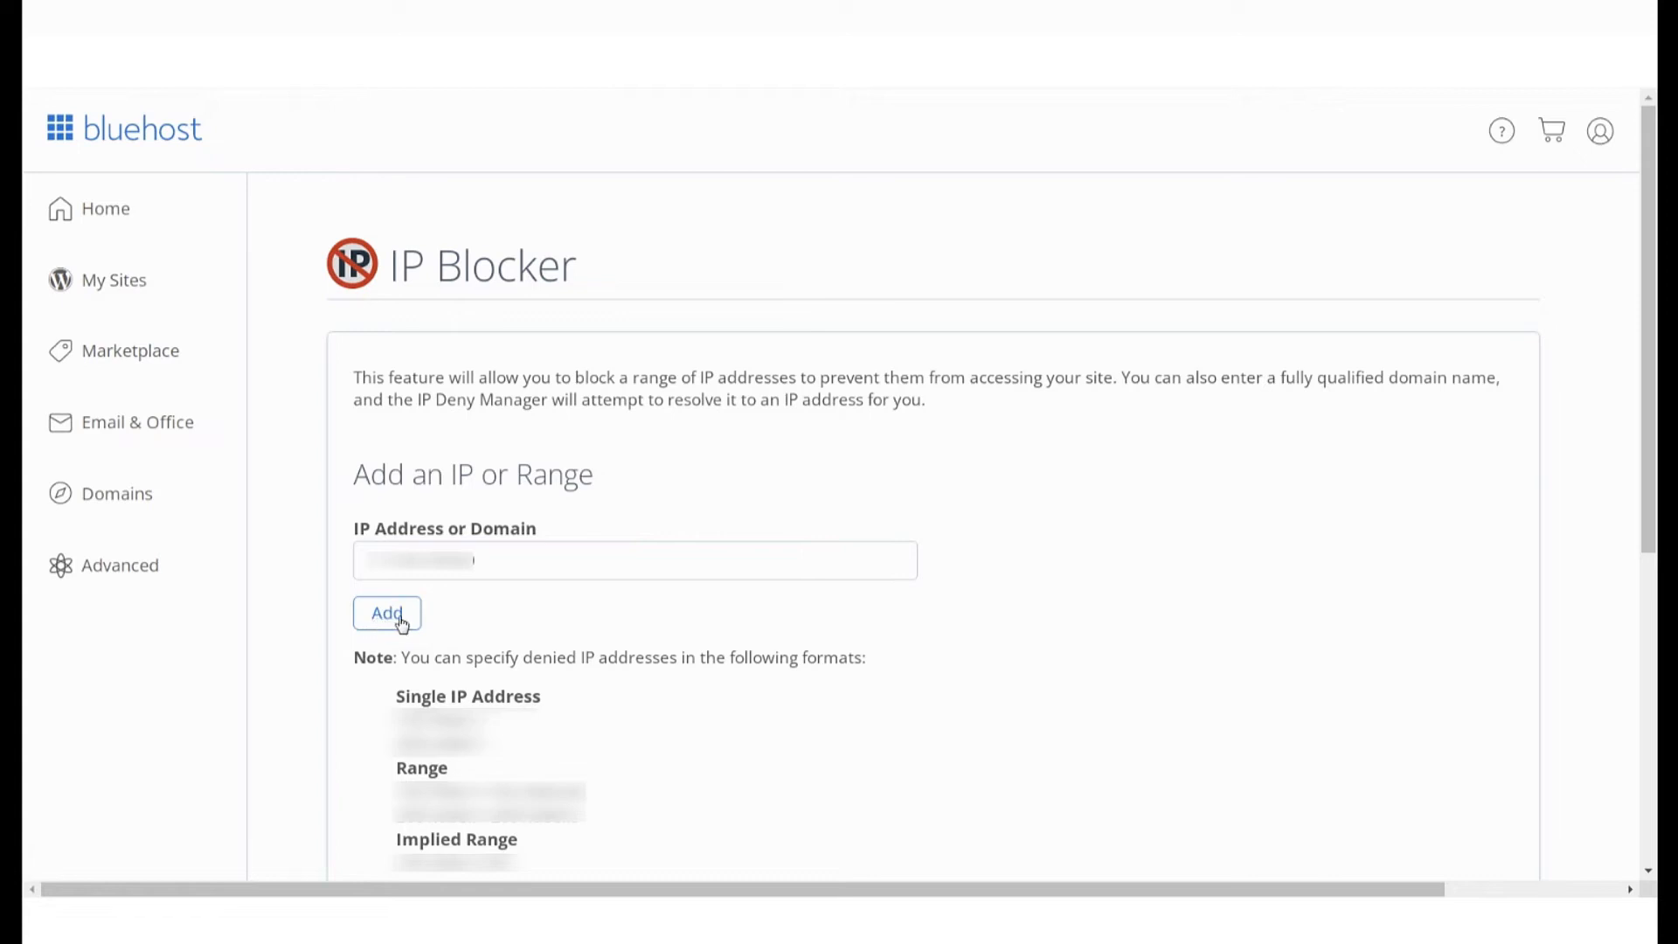
Add the entered IP address to the block list and return to the form
{"action": "left_click", "coordinate": [386, 613]}
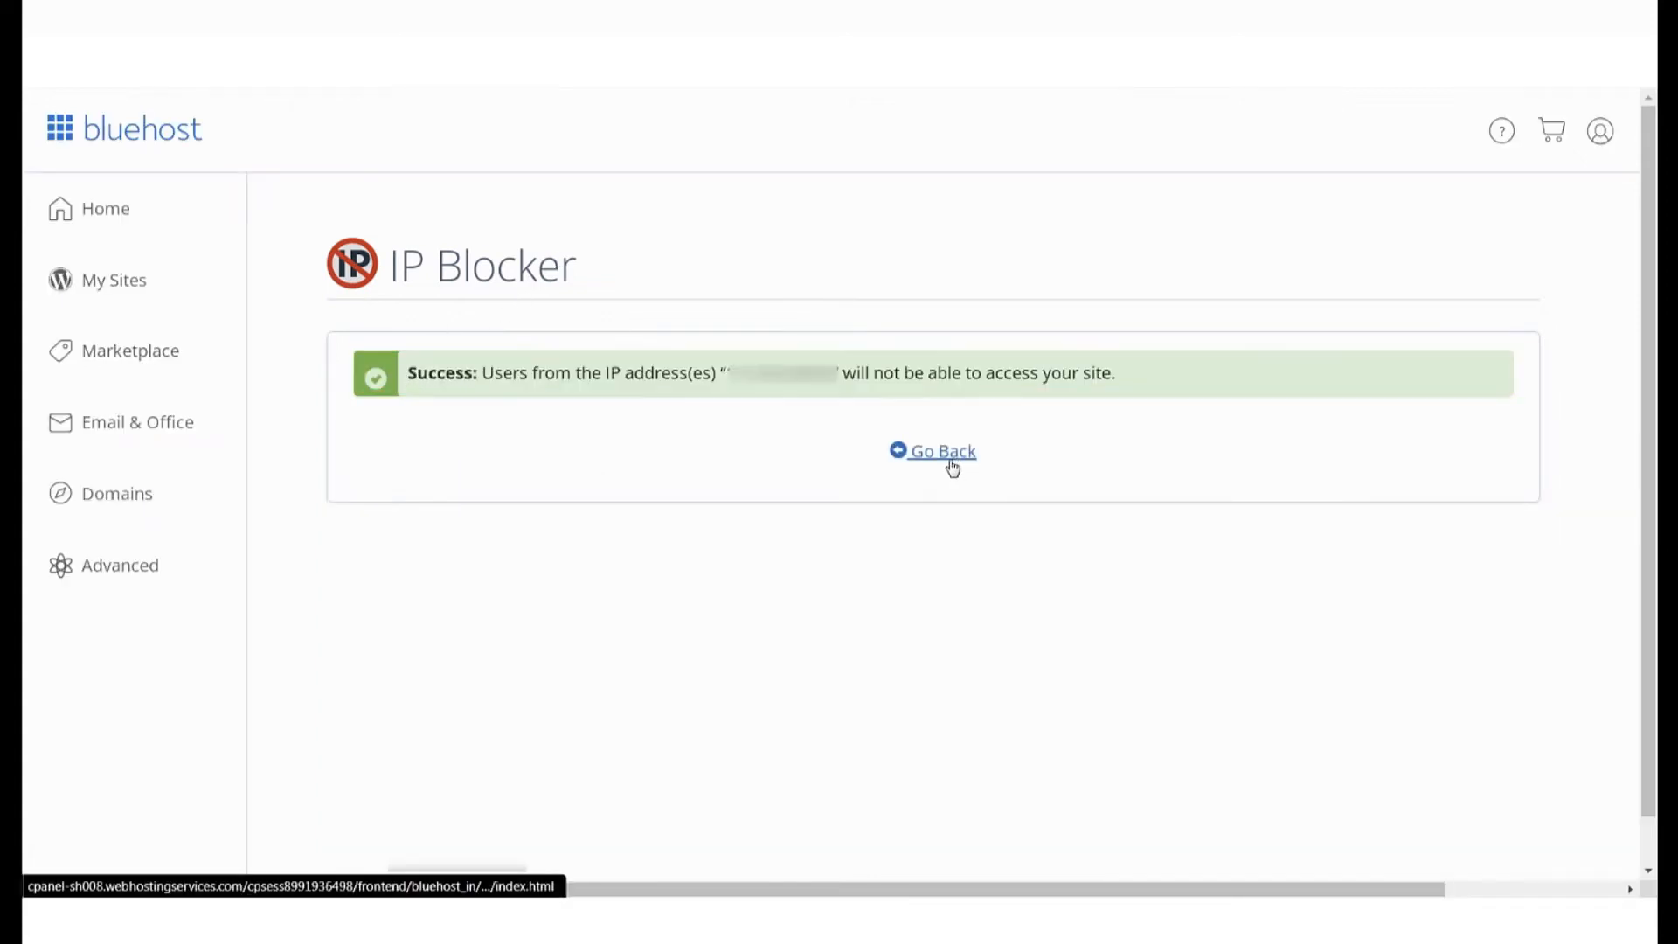
{"action": "left_click", "coordinate": [941, 451]}
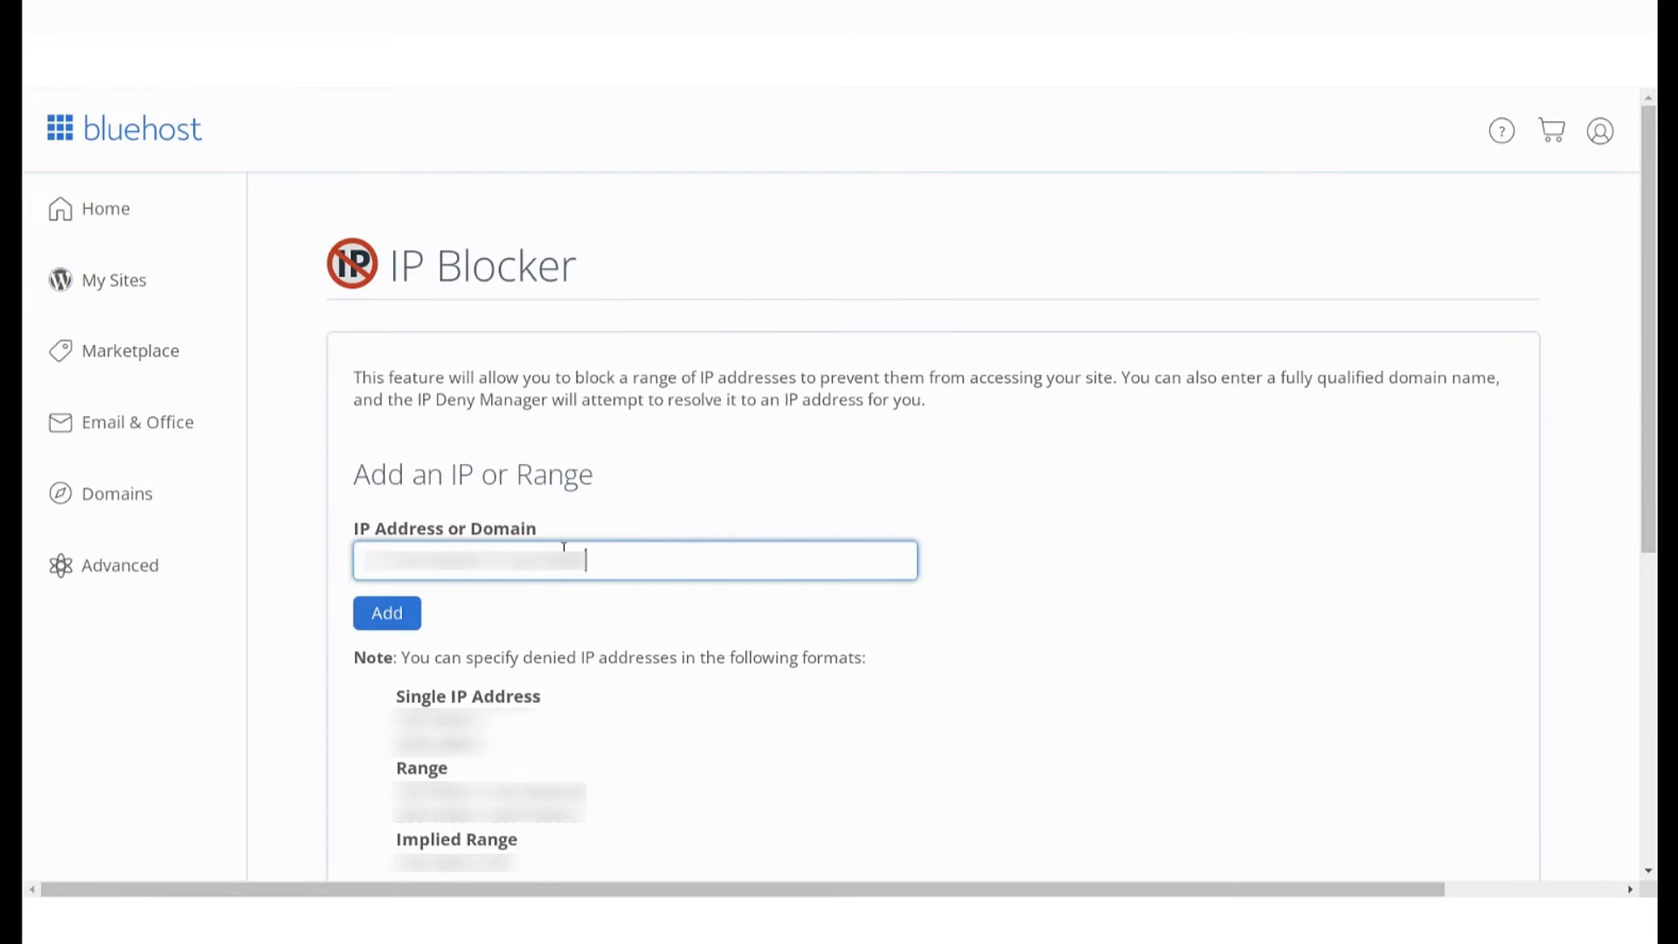
Add the domain thesassytales.com to the block list and return to the form
{"action": "type", "text": "thesassytales.com"}
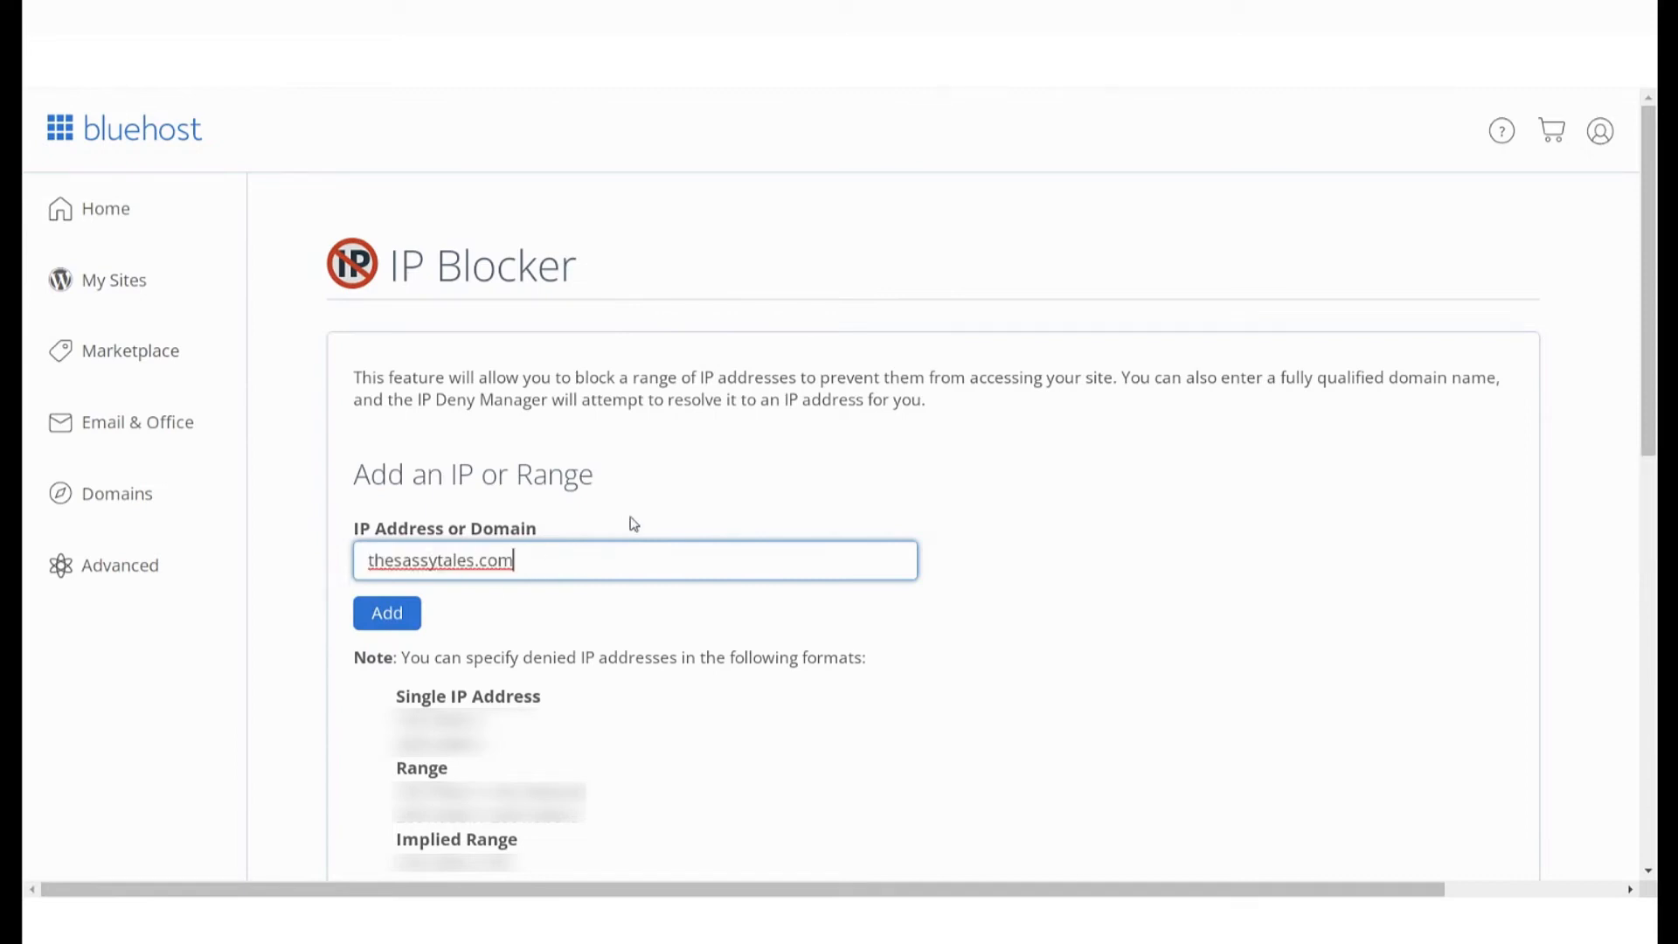
{"action": "left_click", "coordinate": [387, 613]}
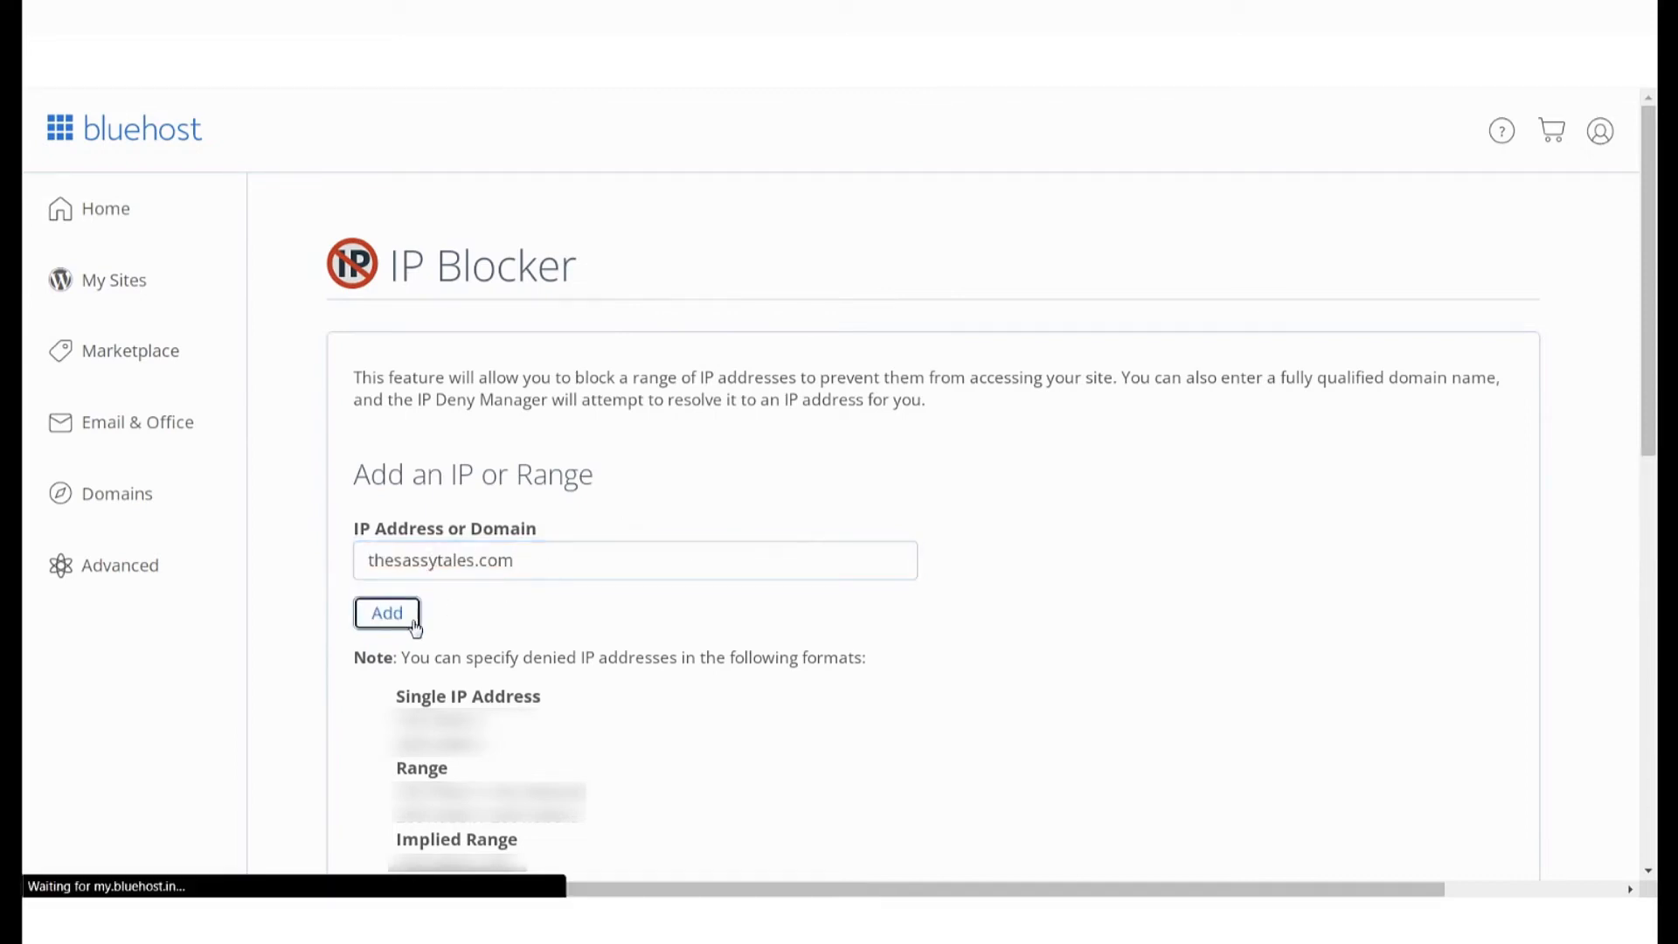
{"action": "left_click", "coordinate": [388, 613]}
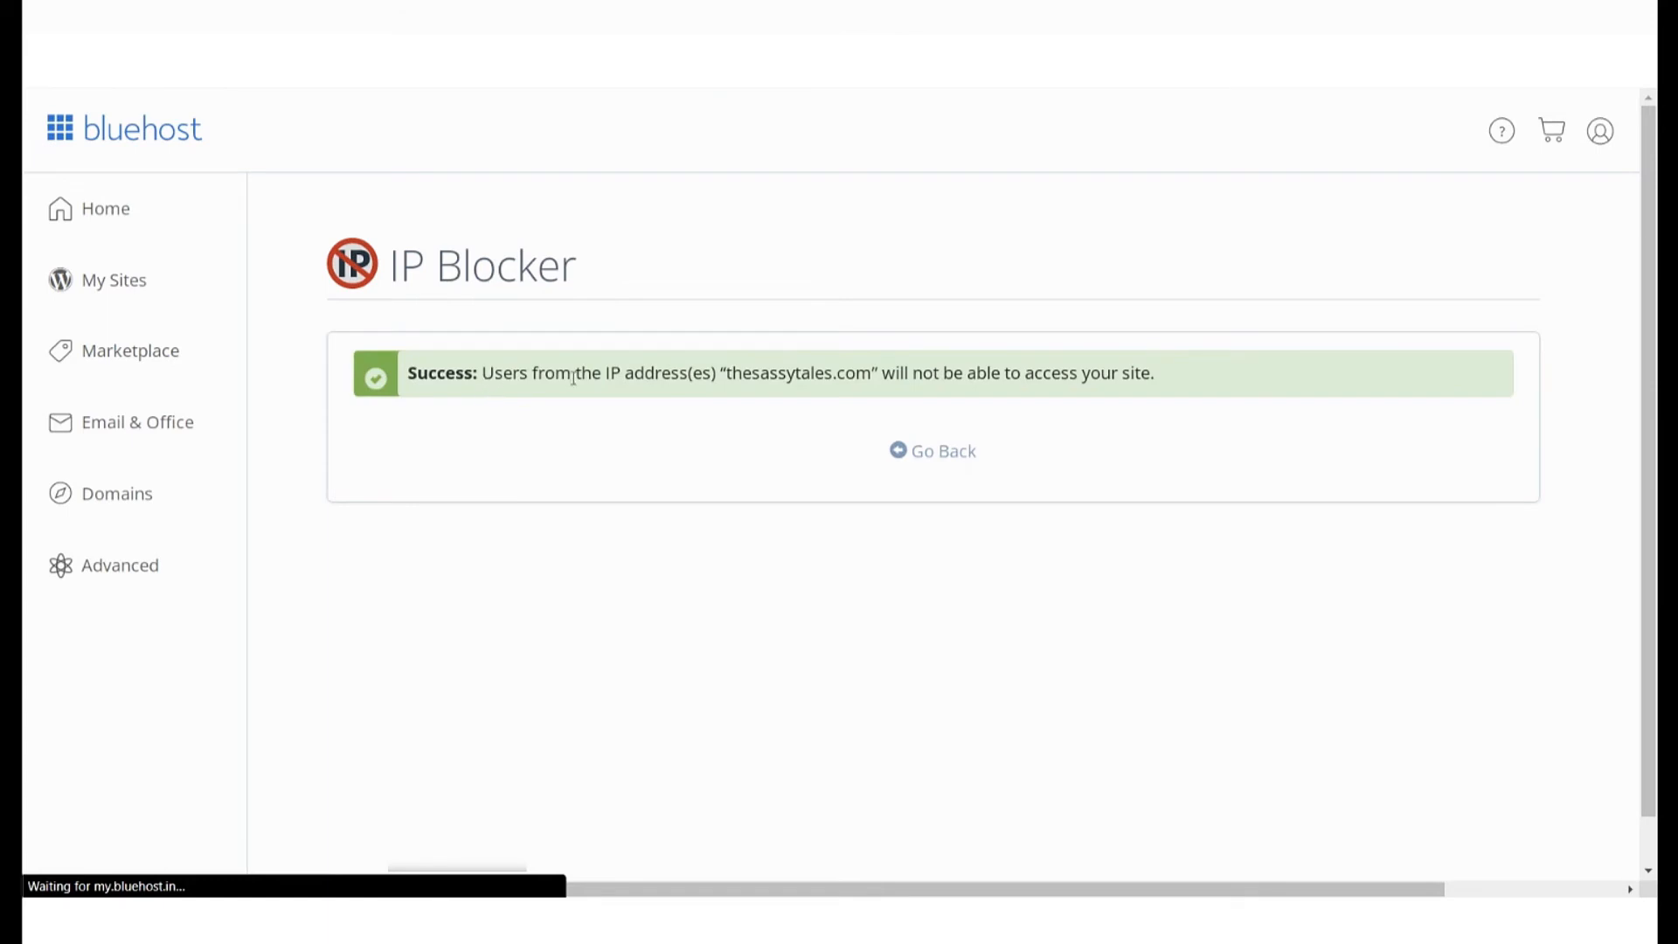
{"action": "left_click", "coordinate": [942, 451]}
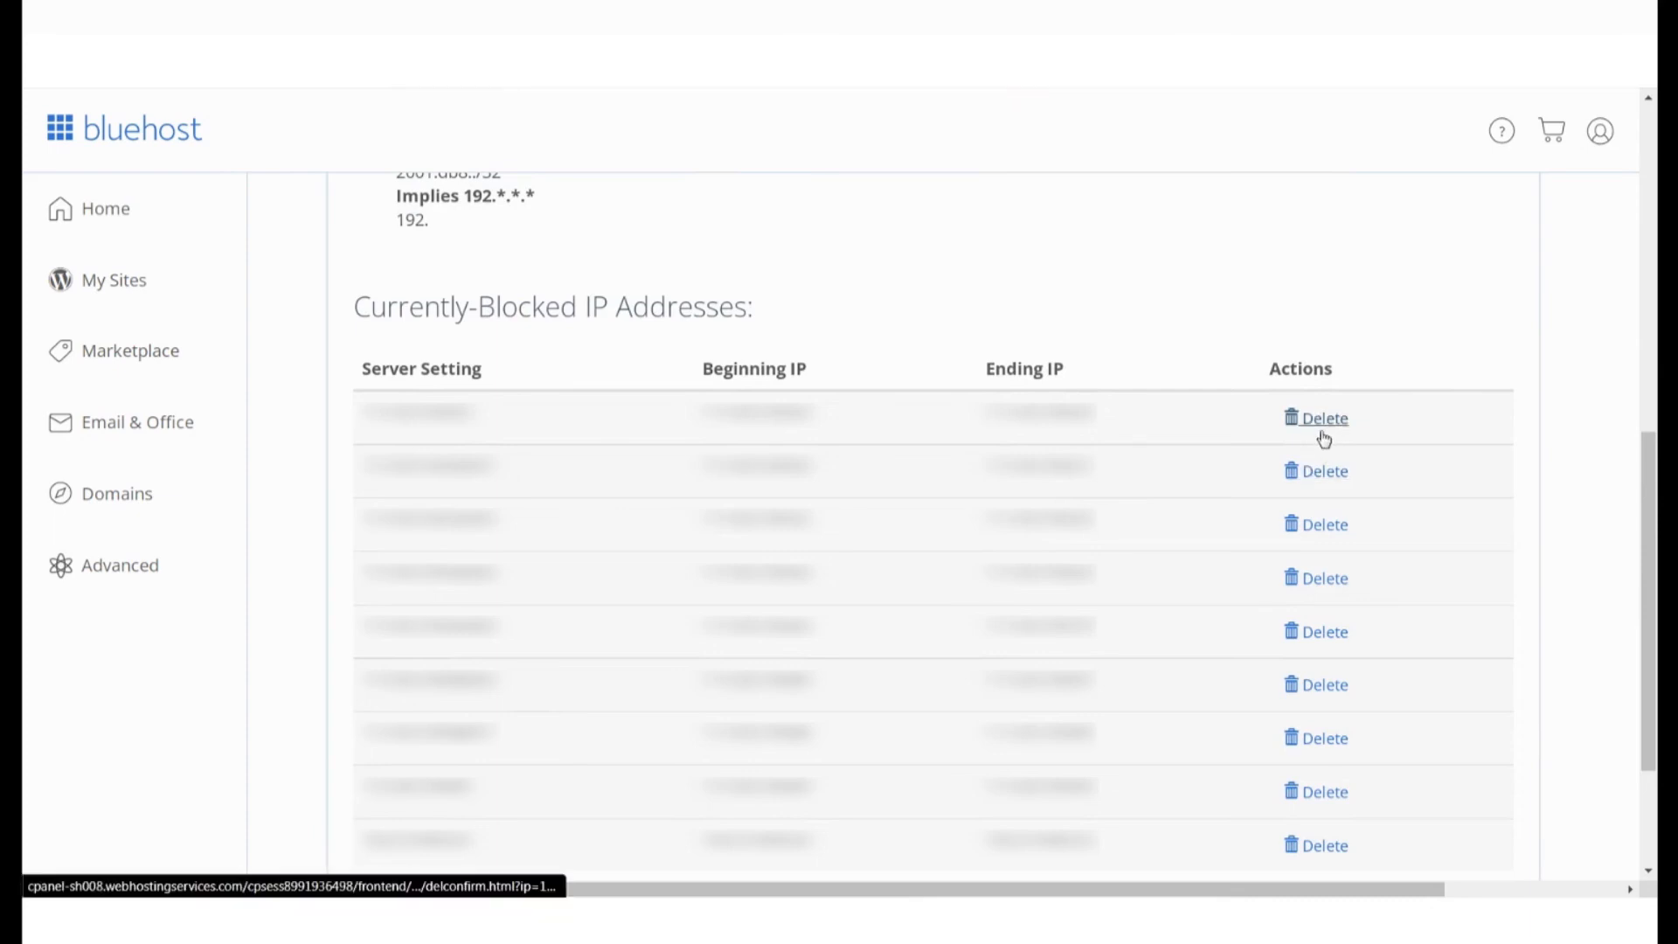
Delete the first currently-blocked IP address and confirm so it can access the site again
{"action": "left_click", "coordinate": [1325, 418]}
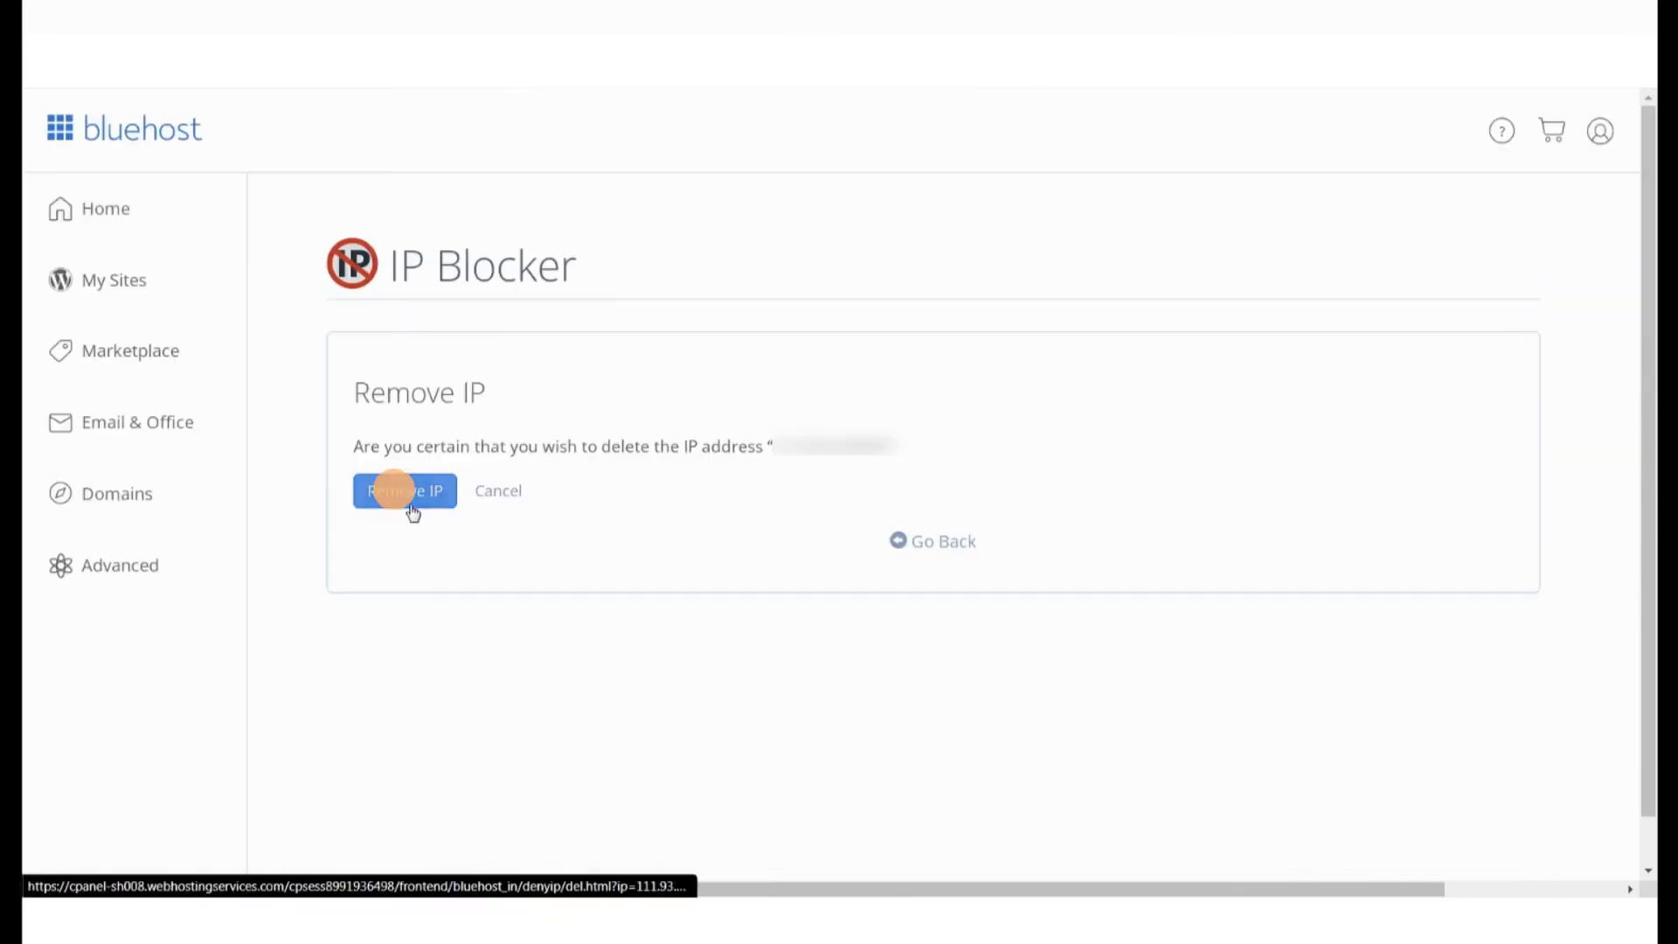
{"action": "left_click", "coordinate": [405, 491]}
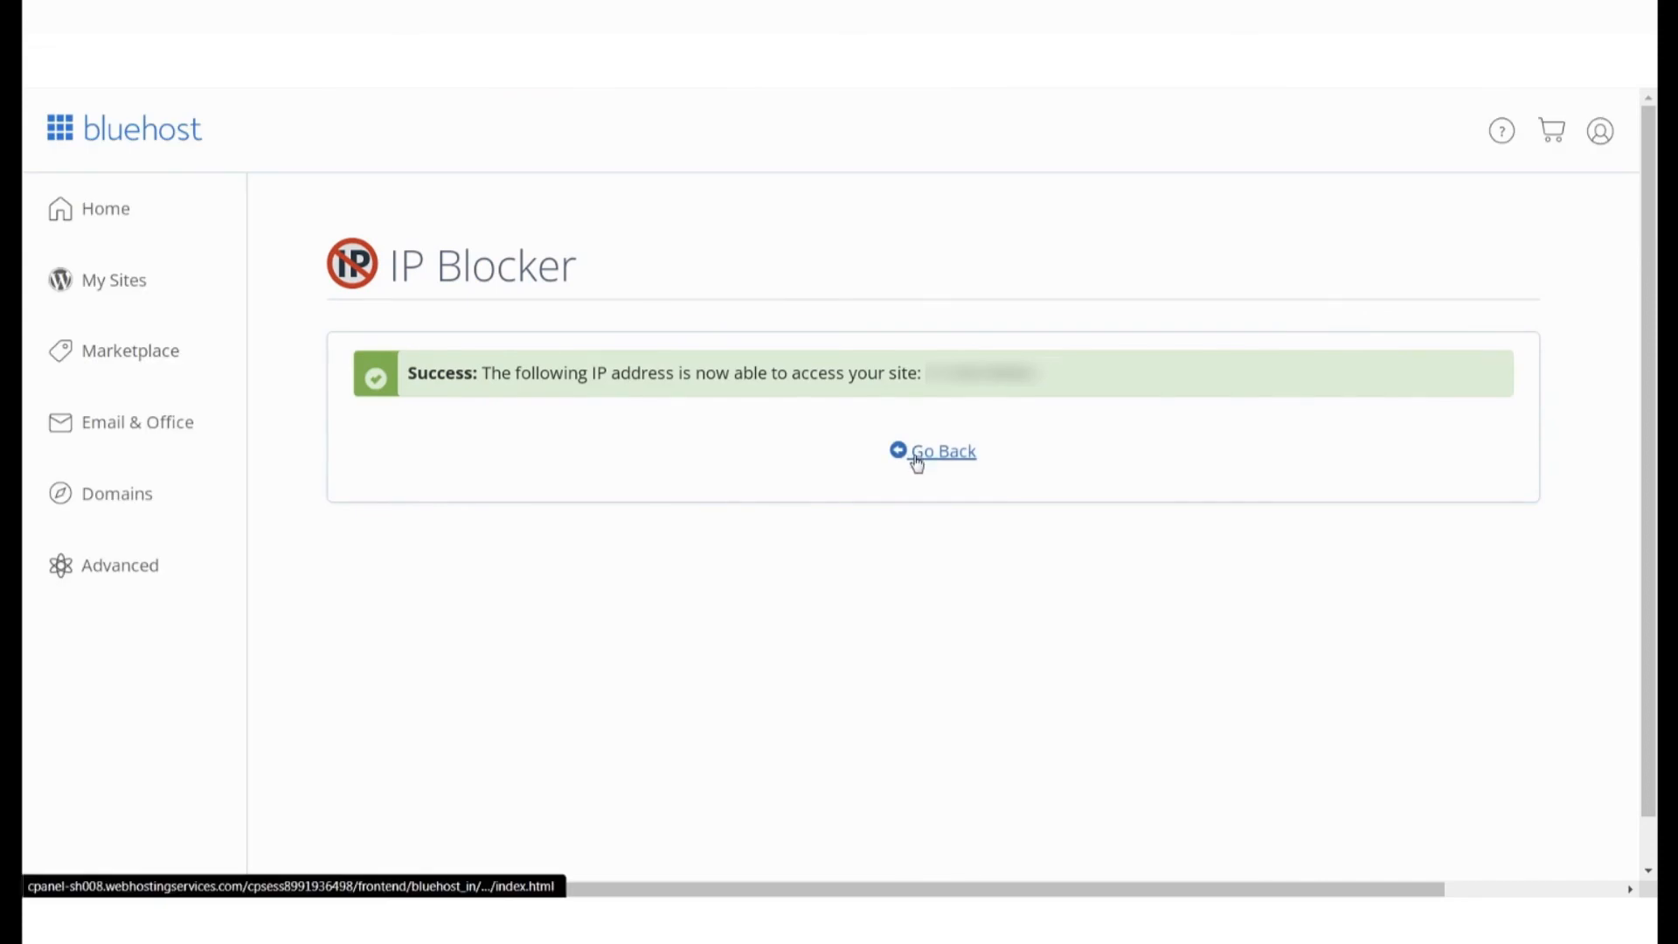